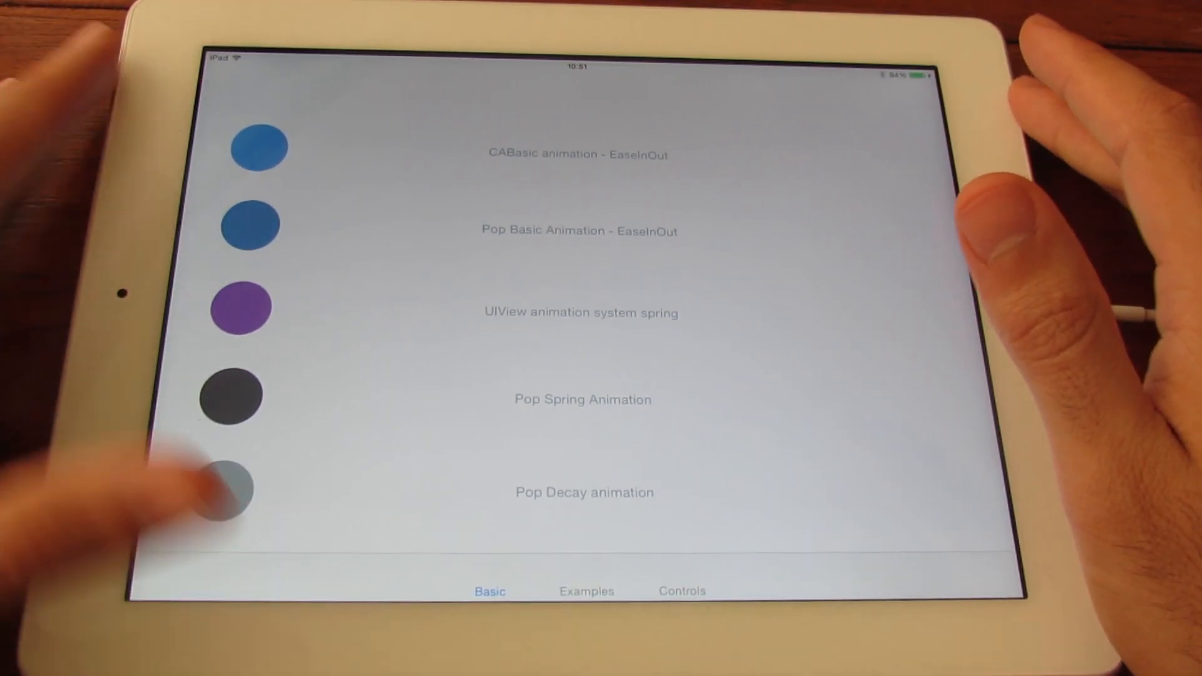
Step: Switch to the Examples screen and animate one of its coloured shapes
click(585, 590)
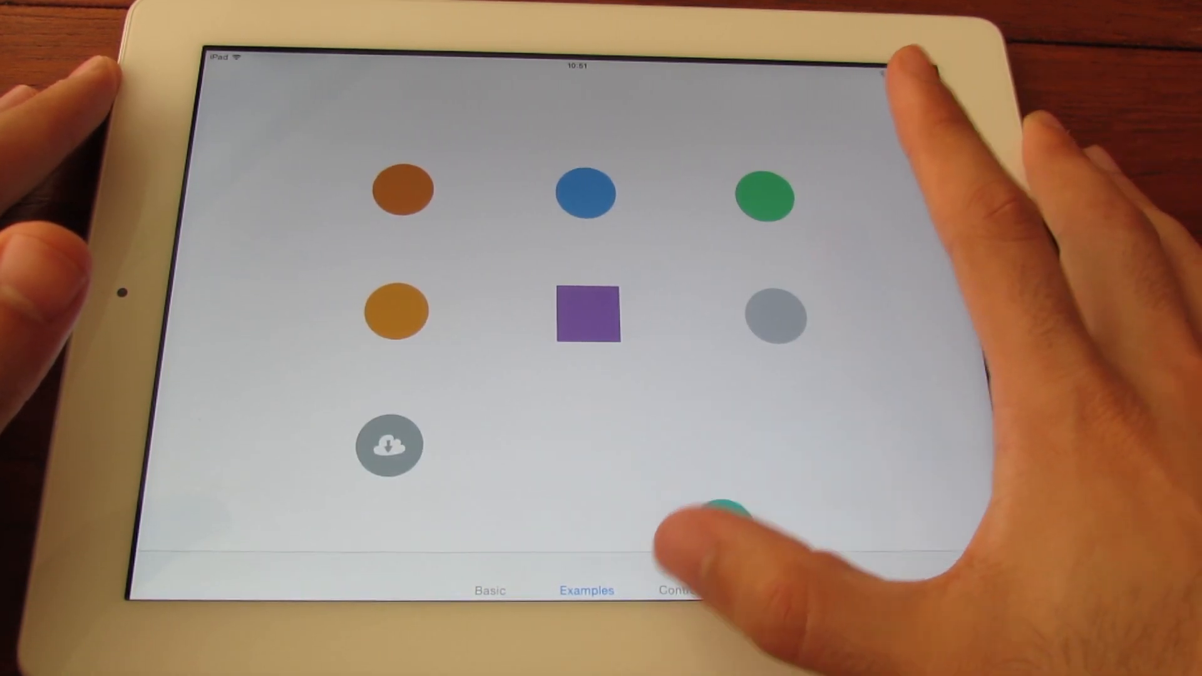
click(680, 589)
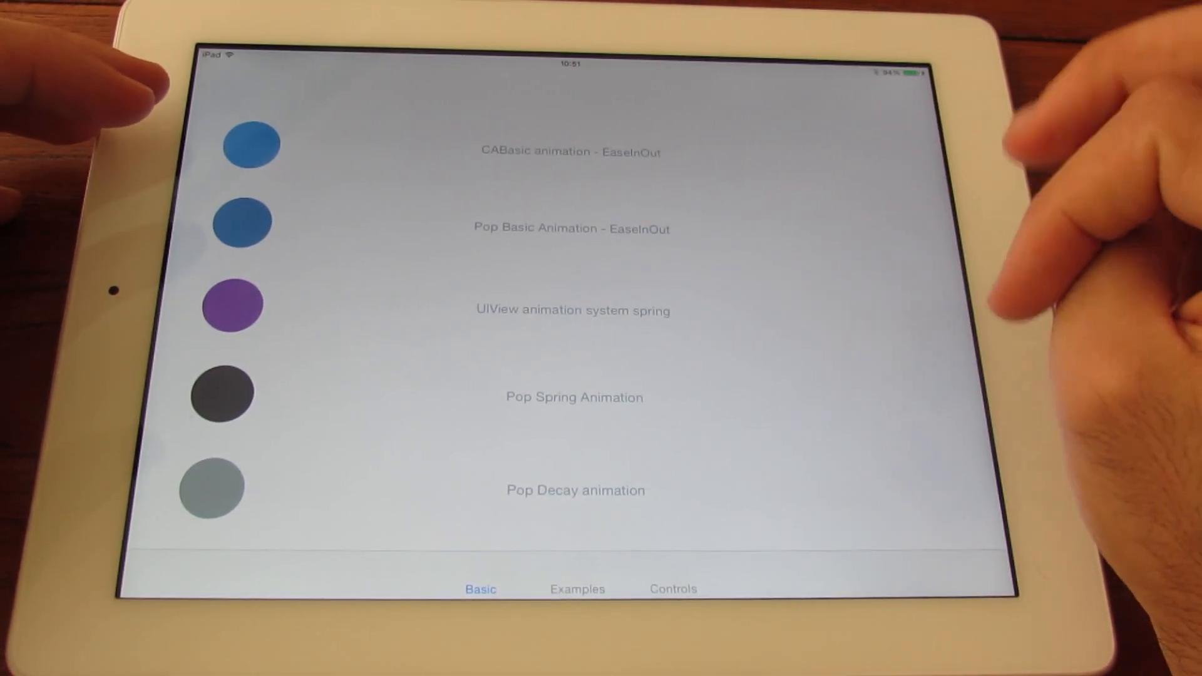
mouse_move(842, 346)
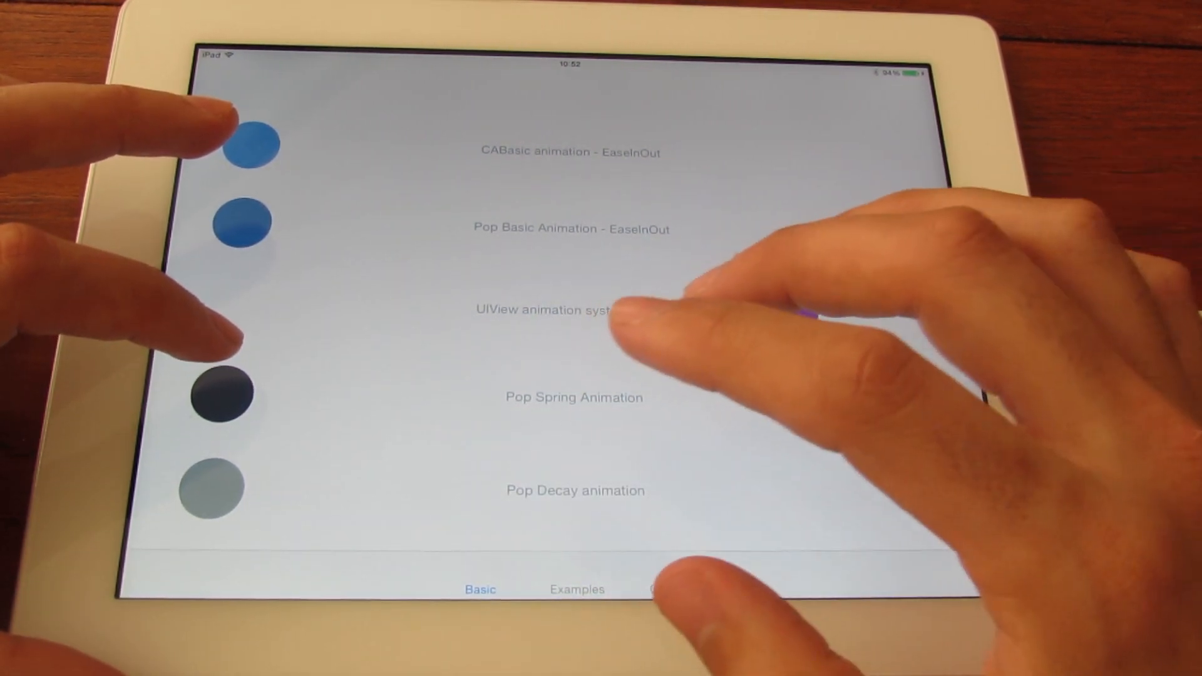
Step: Start the Basic circle animation demos from the Basic list
click(571, 311)
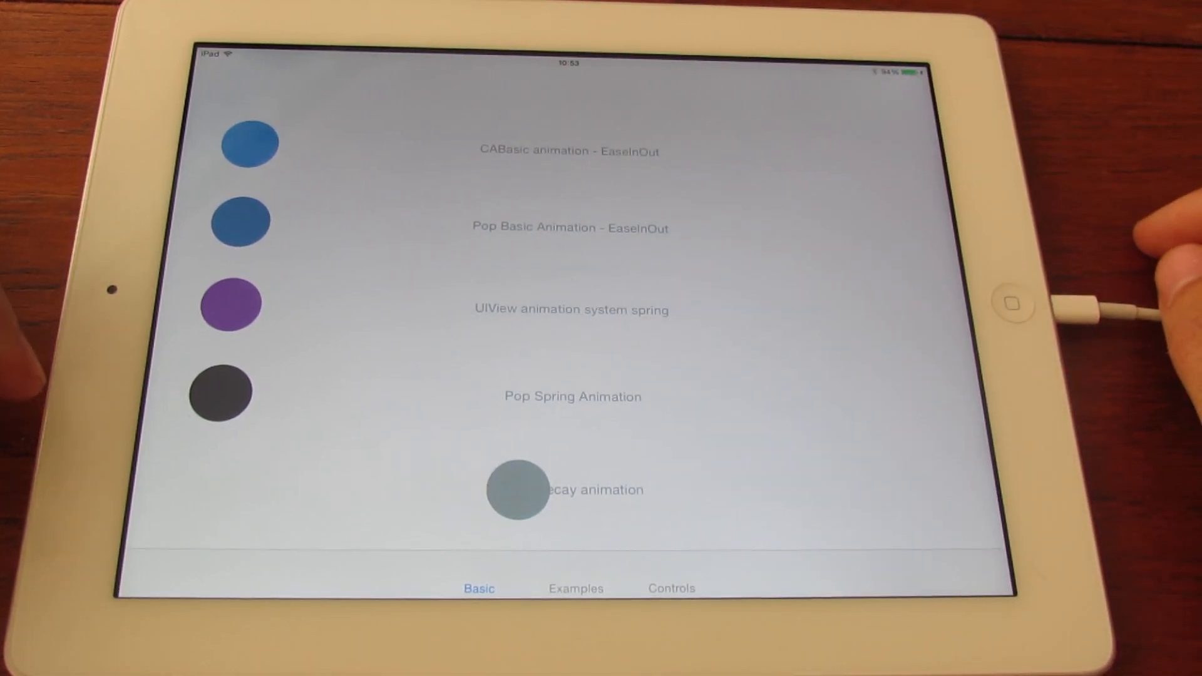
Step: Run the Pop Spring Animation so its dark circle travels across the screen
click(221, 392)
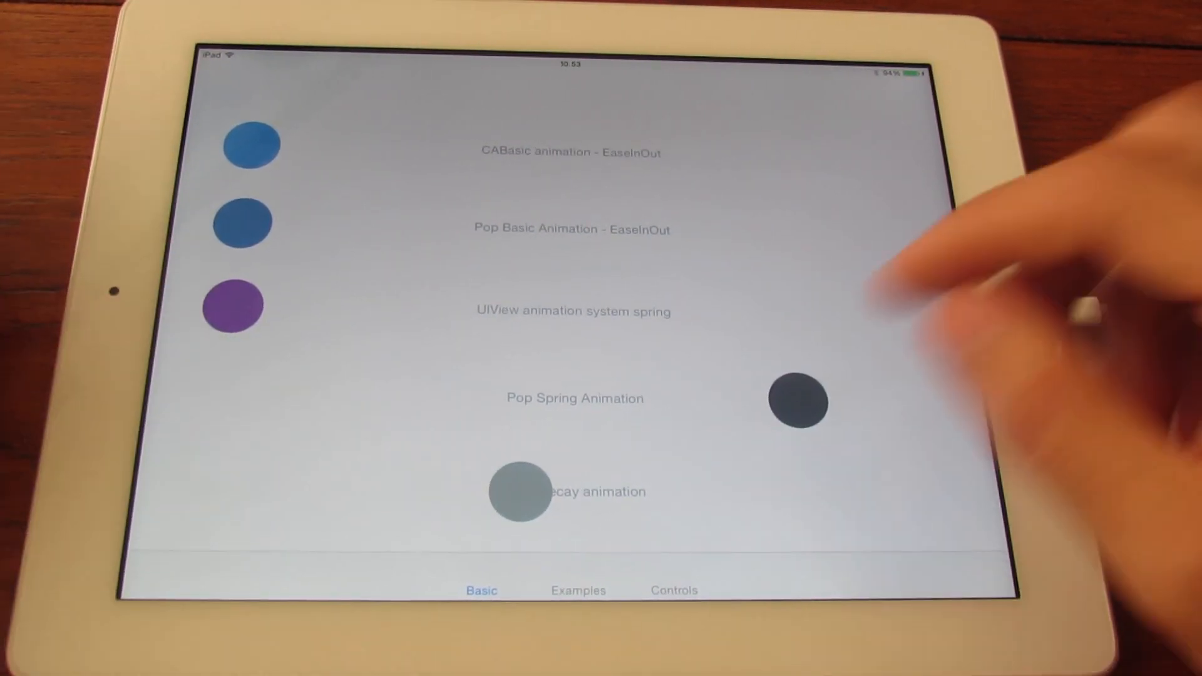
Step: Go to the Examples screen and recolour the top-left circle with four animated taps
click(575, 588)
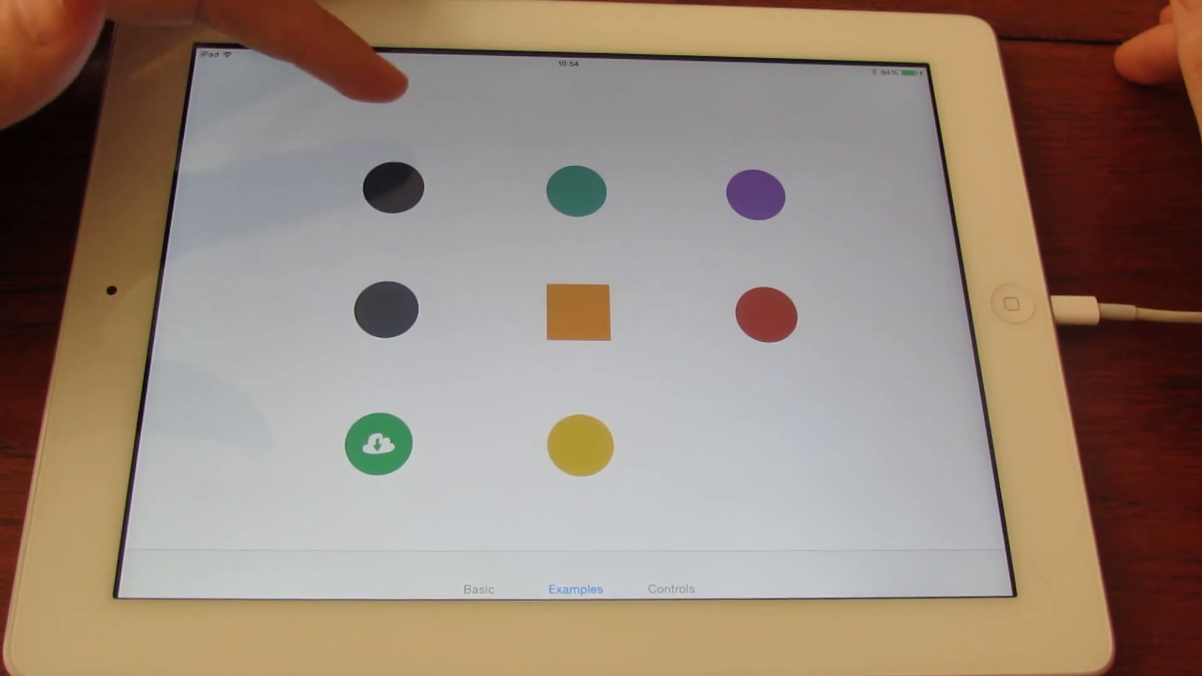
click(393, 190)
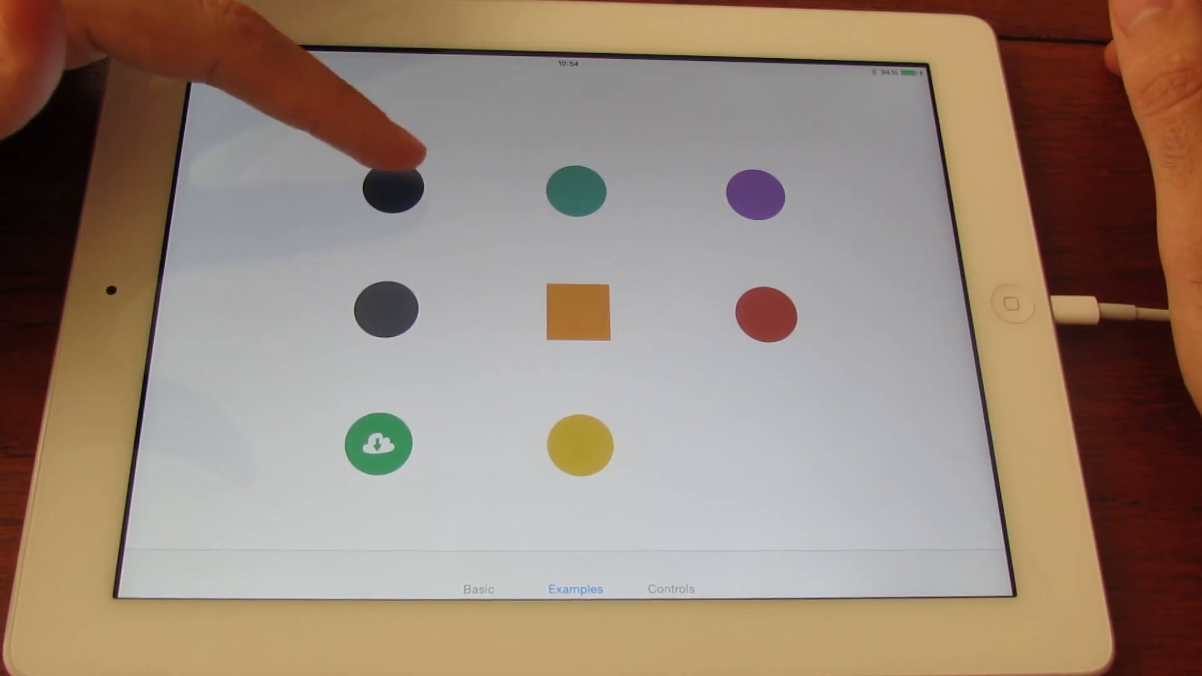
click(391, 190)
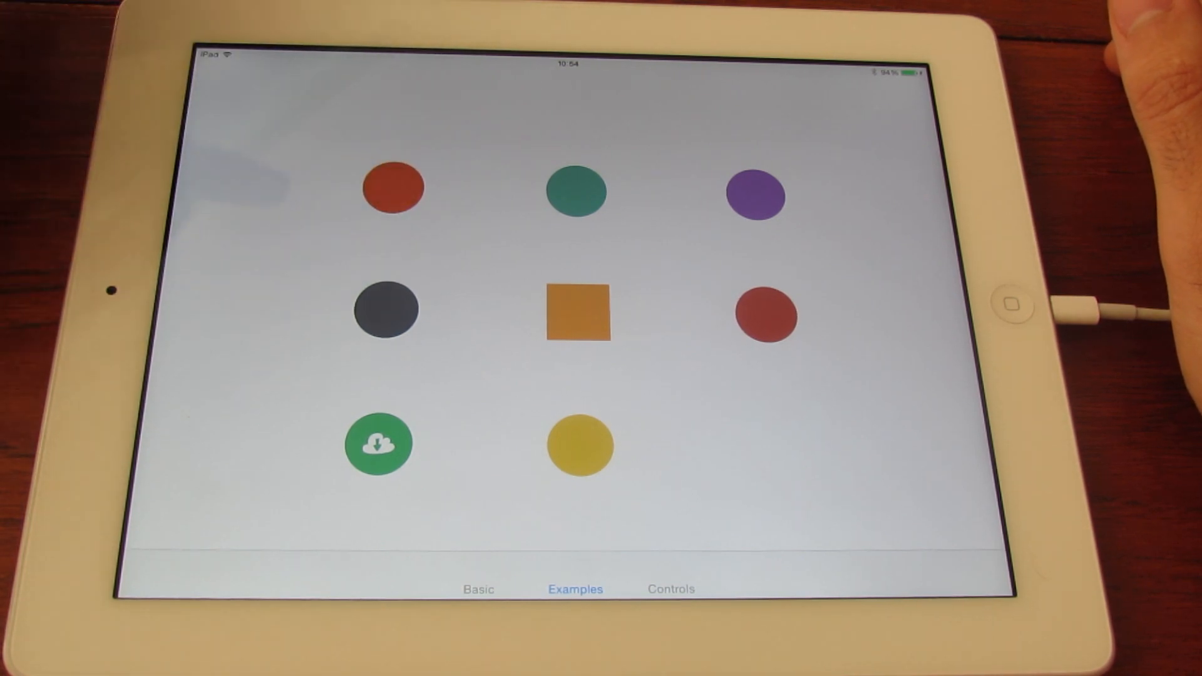
click(393, 186)
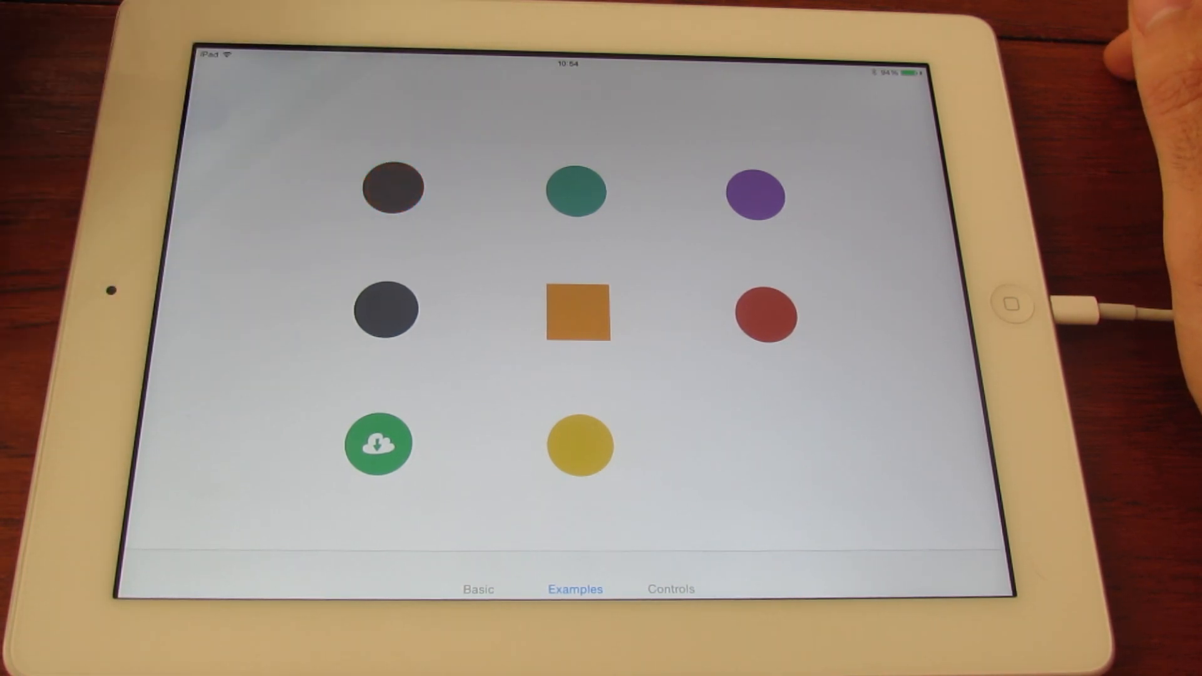
click(392, 187)
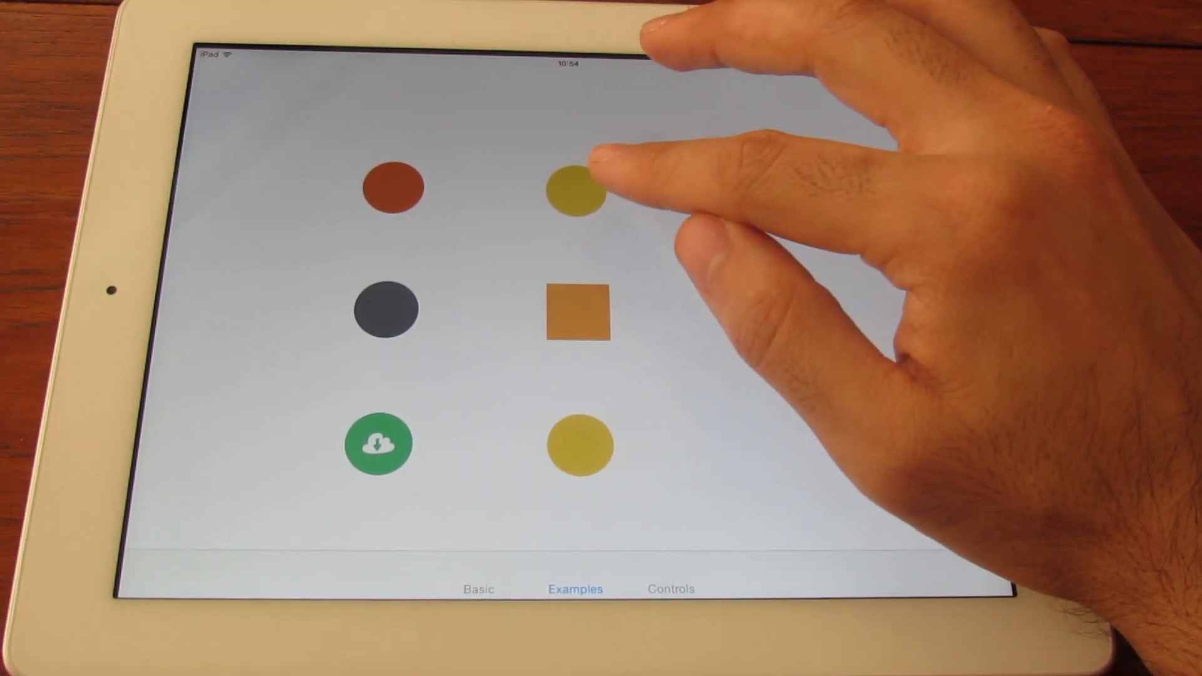
Step: Recolour the top-middle circle twice with animated colour changes
click(574, 190)
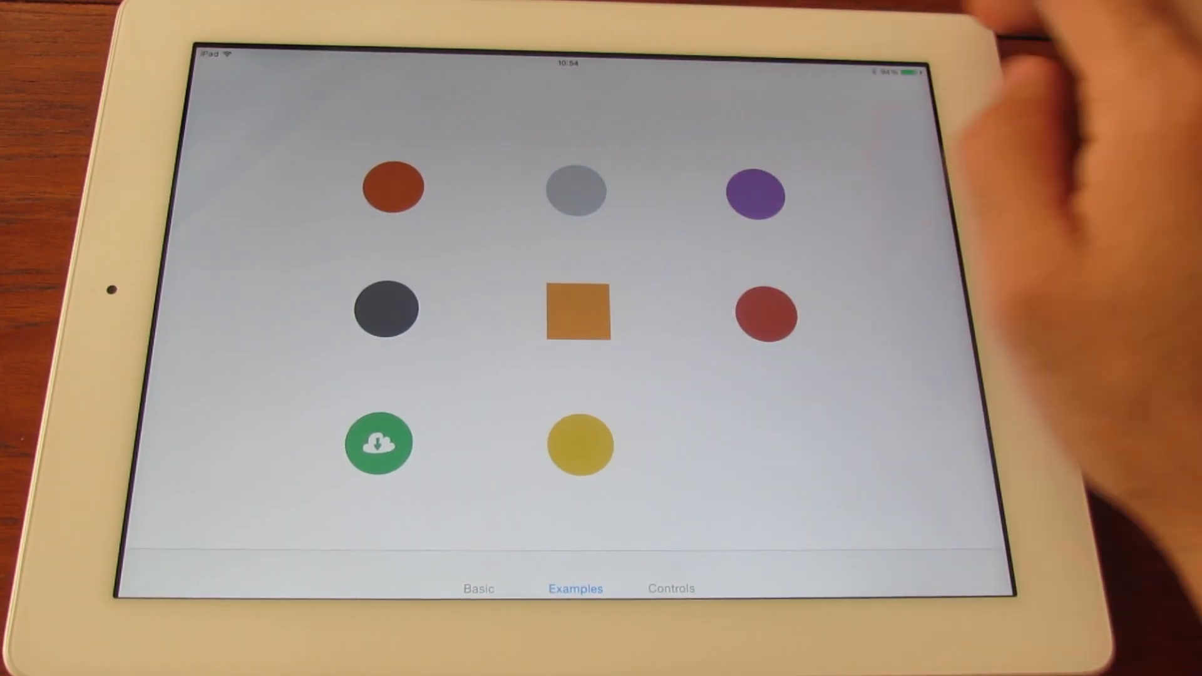
click(575, 190)
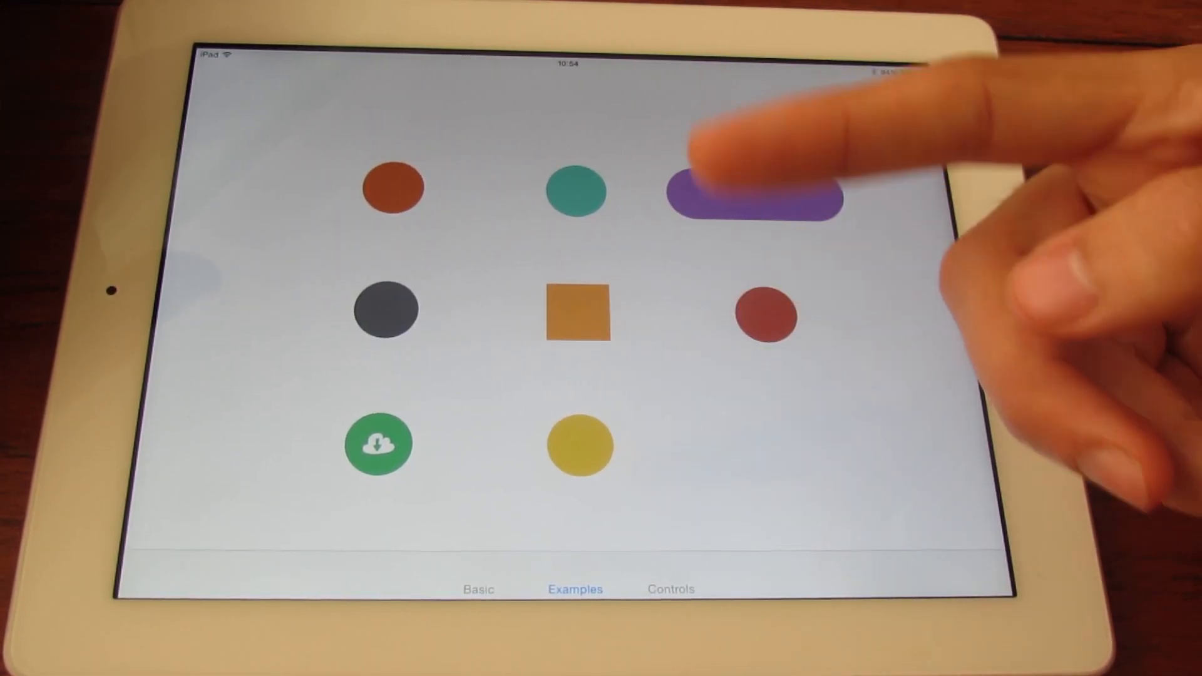
Step: Stretch the purple circle into a pill and animate the red middle-right circle
click(755, 196)
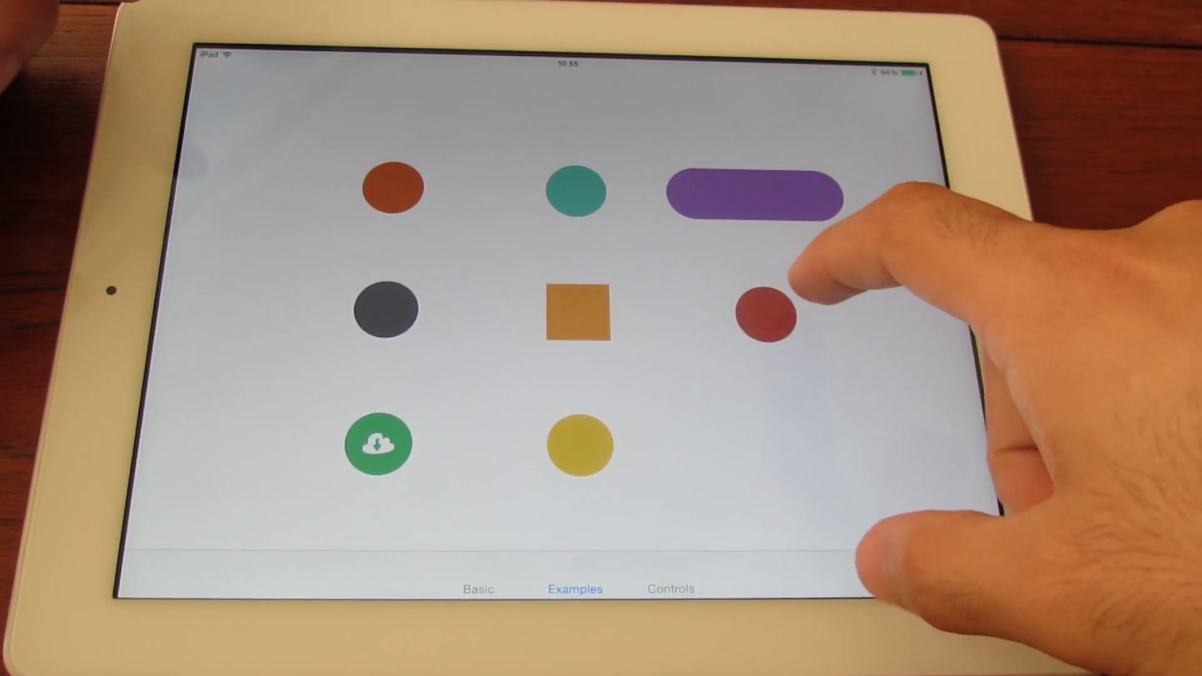
click(763, 315)
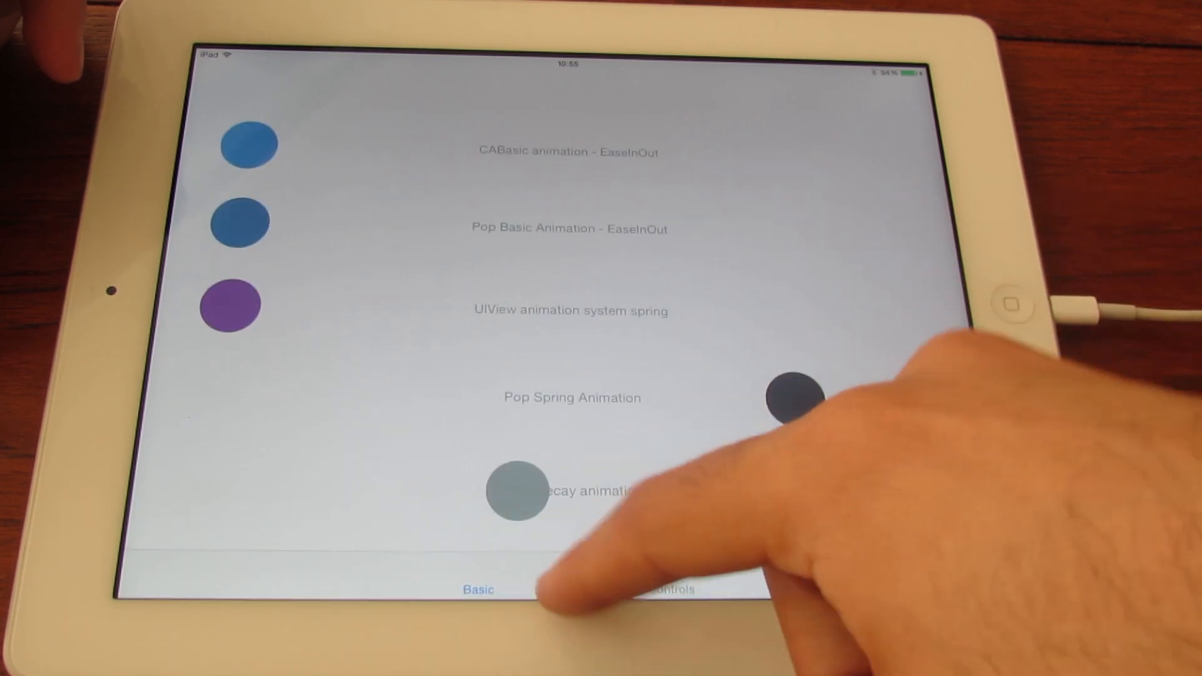
Step: Reload the Examples screen and flip the middle-right circle twice
click(575, 588)
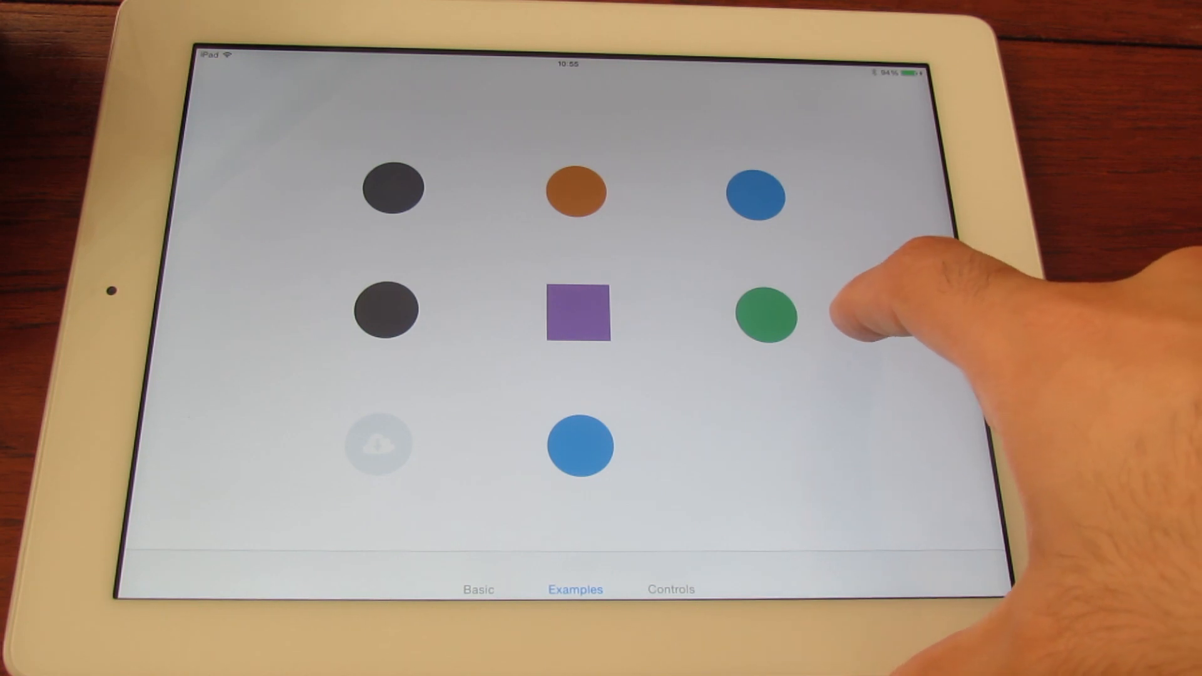
click(762, 316)
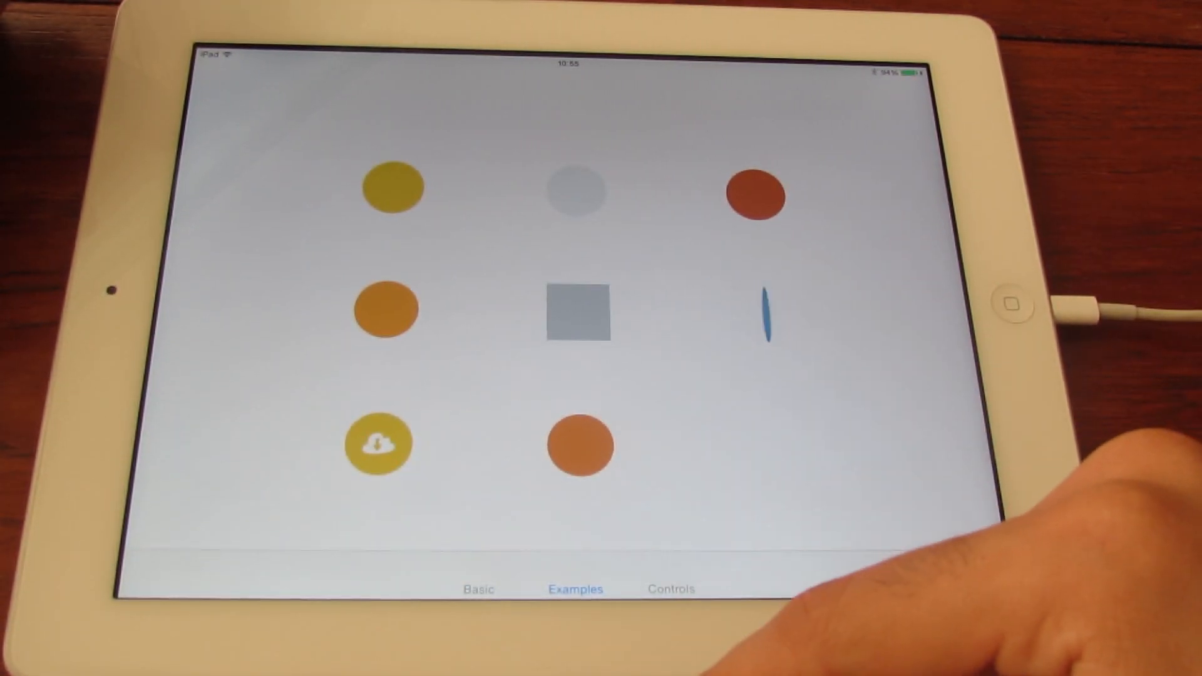
click(764, 314)
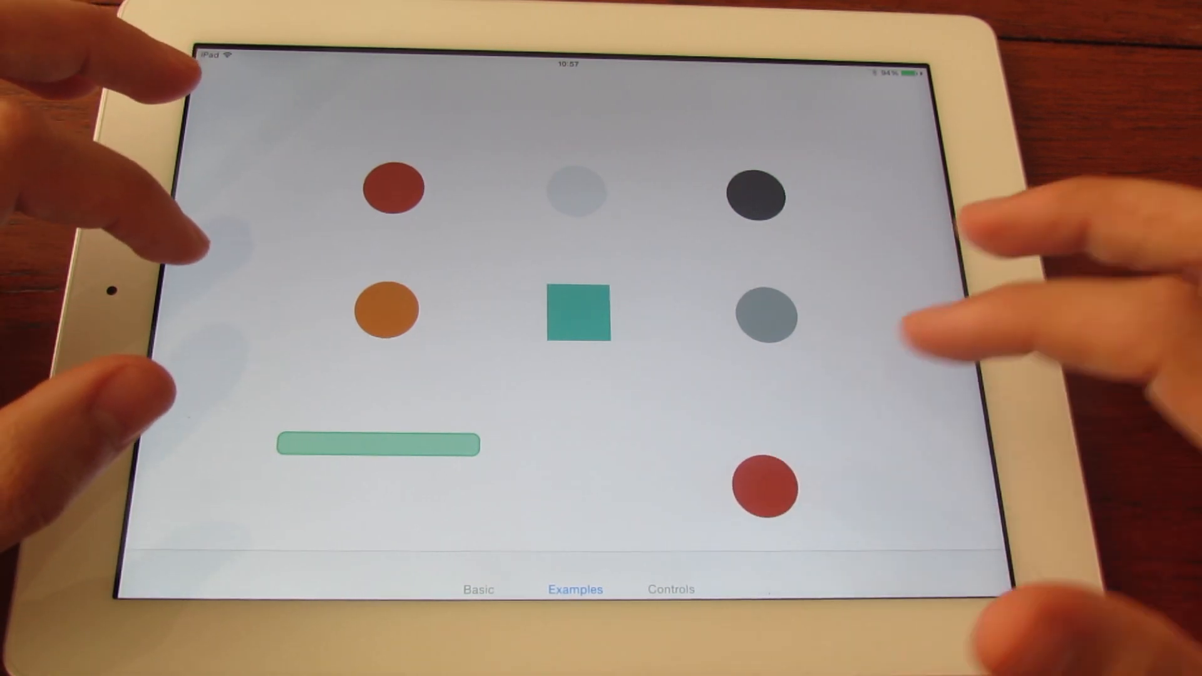
Step: Fling the red ball left, right, toward the top right and back until it settles
drag(758, 487, 228, 266)
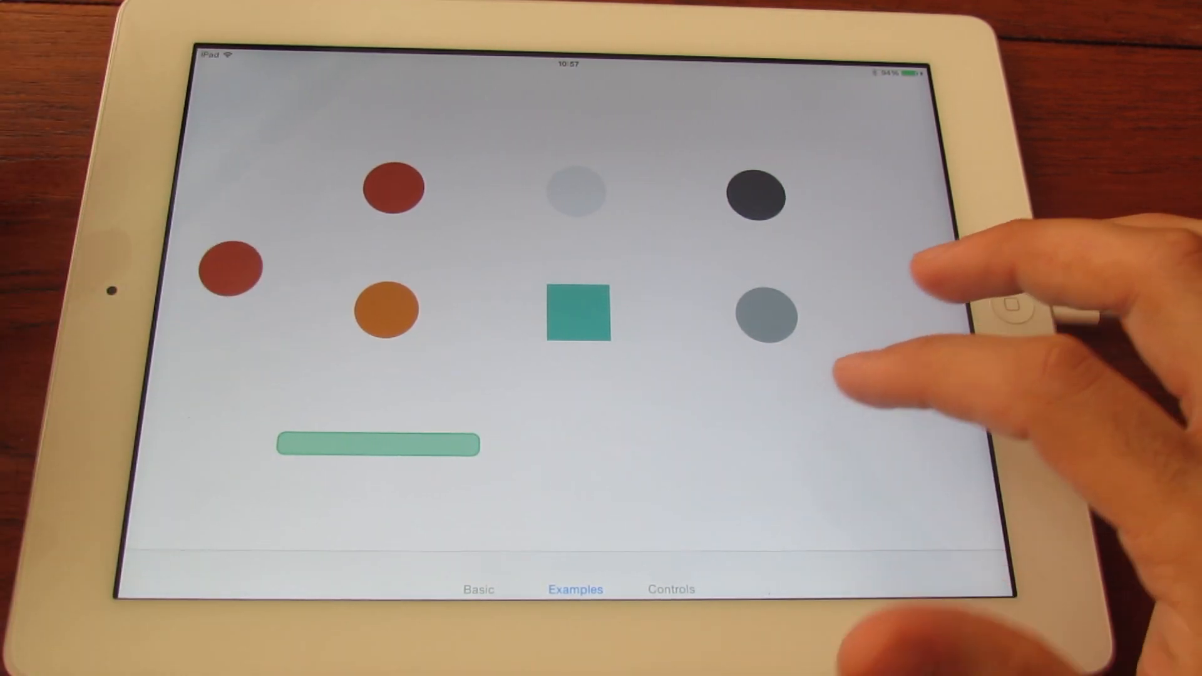
drag(230, 264, 736, 459)
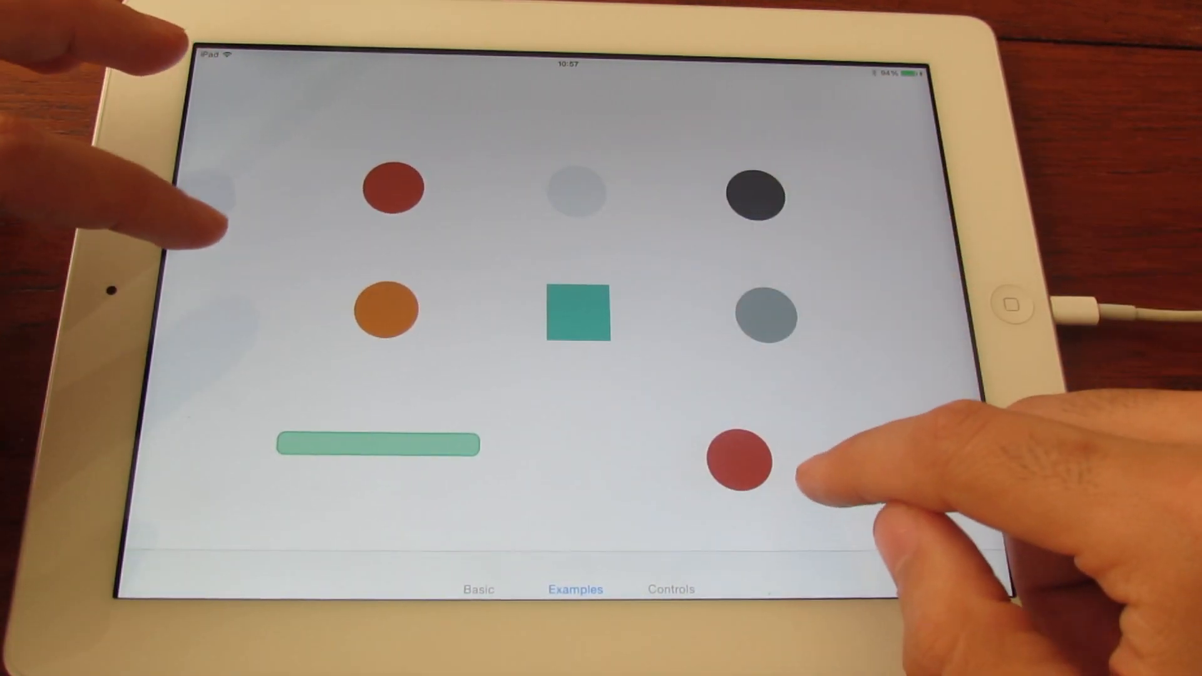
drag(736, 459, 885, 165)
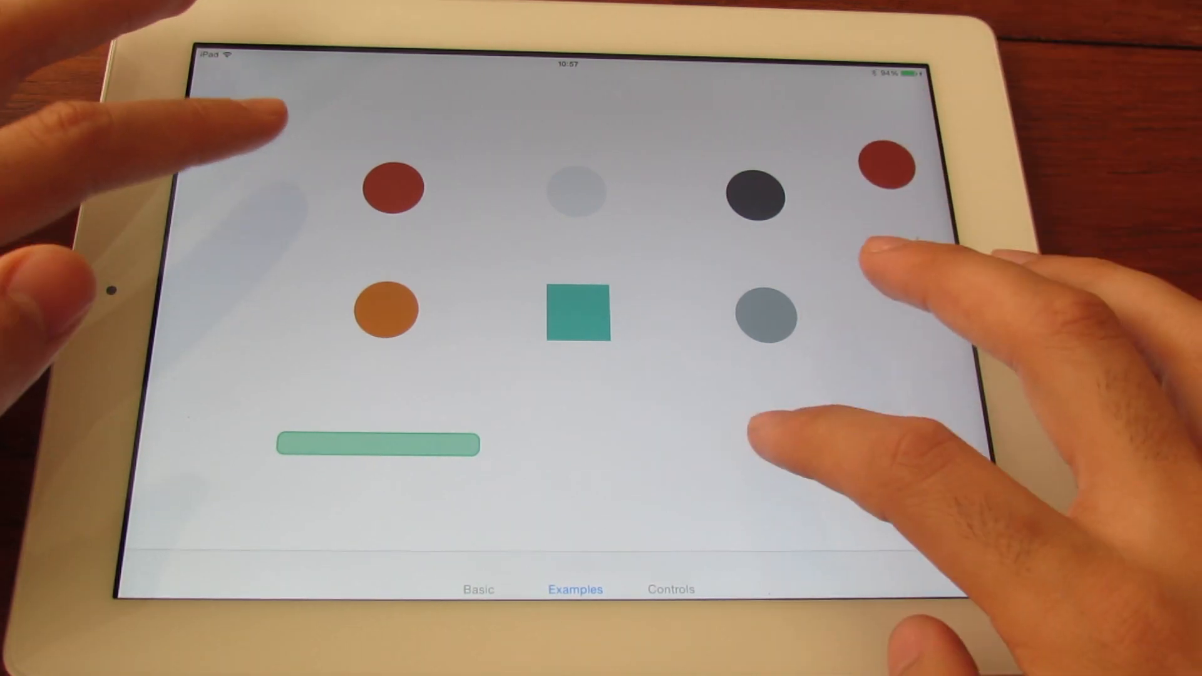
drag(885, 165, 736, 276)
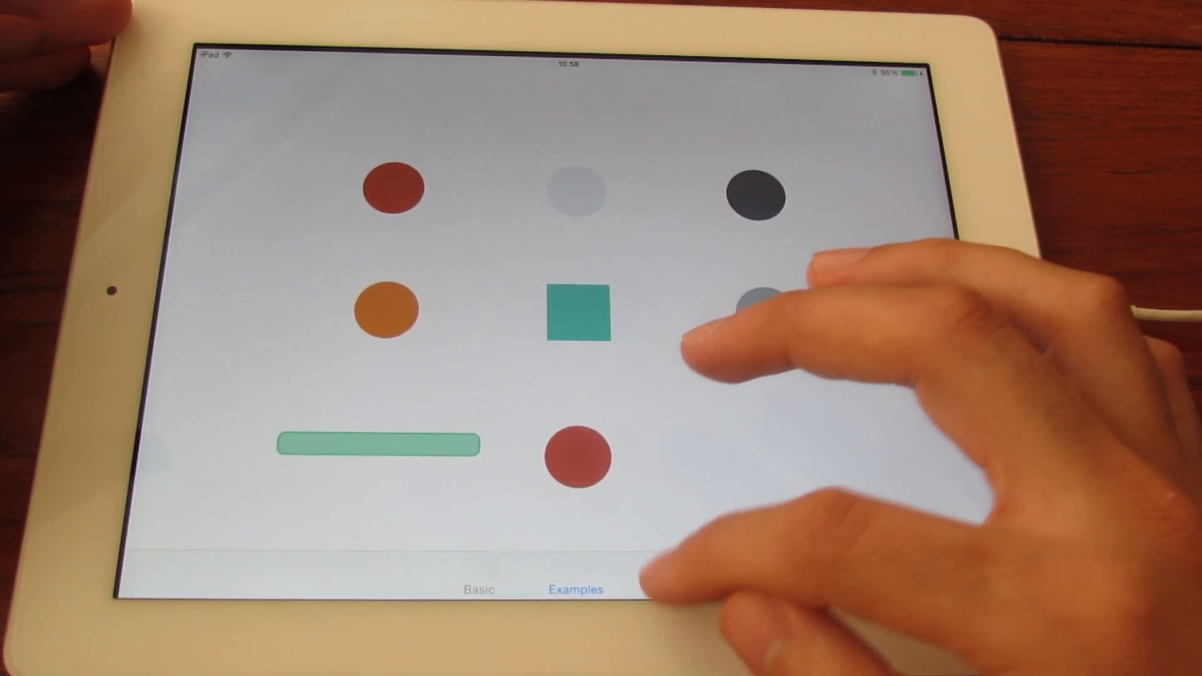
Step: Switch to the Controls tab showing a yellow dot on a dark background
click(671, 590)
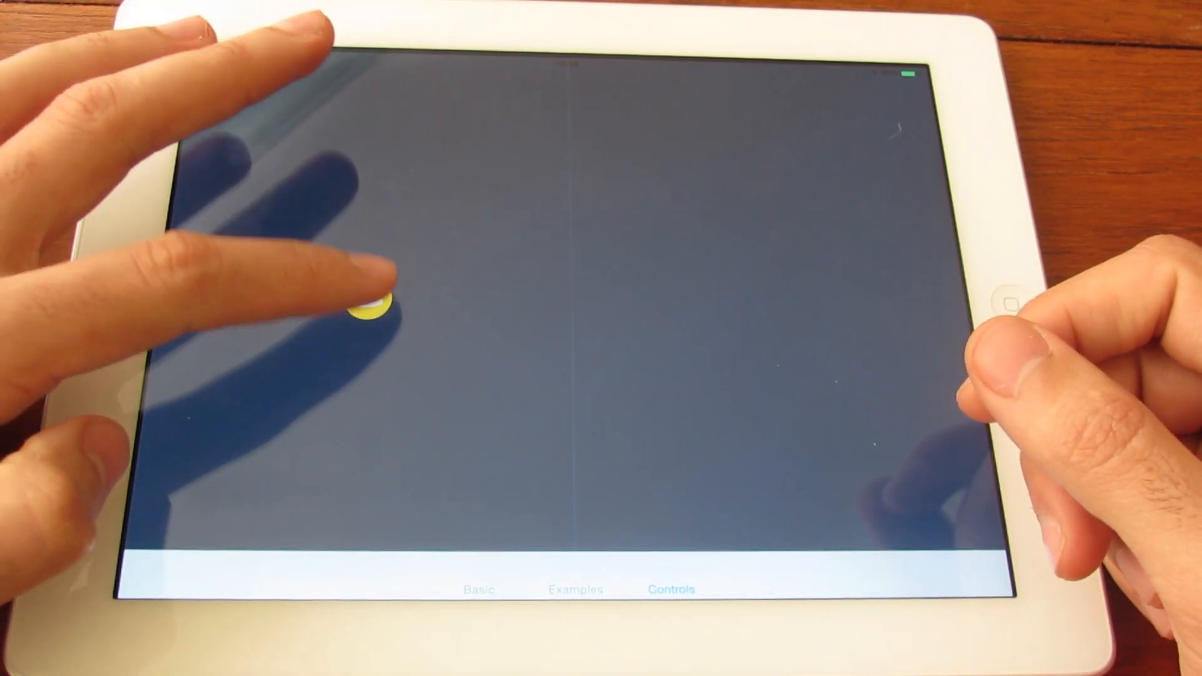
drag(372, 306, 430, 300)
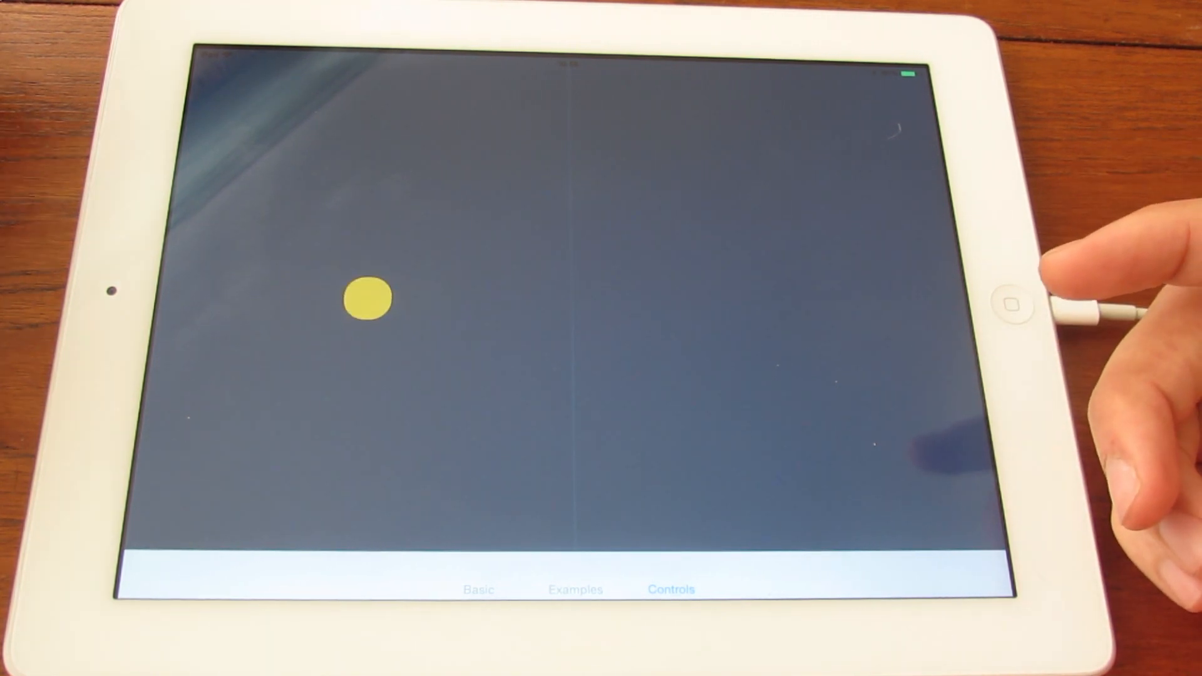
Step: Animate the yellow dot button into a green checkmark circle
click(368, 298)
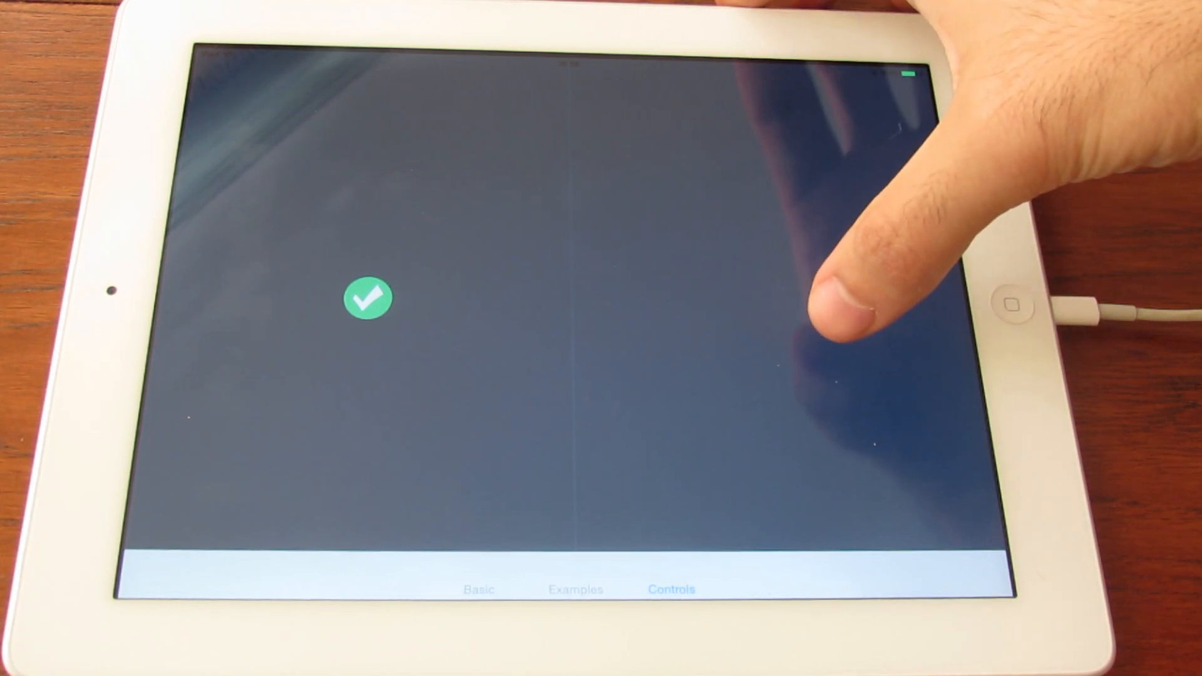
click(838, 295)
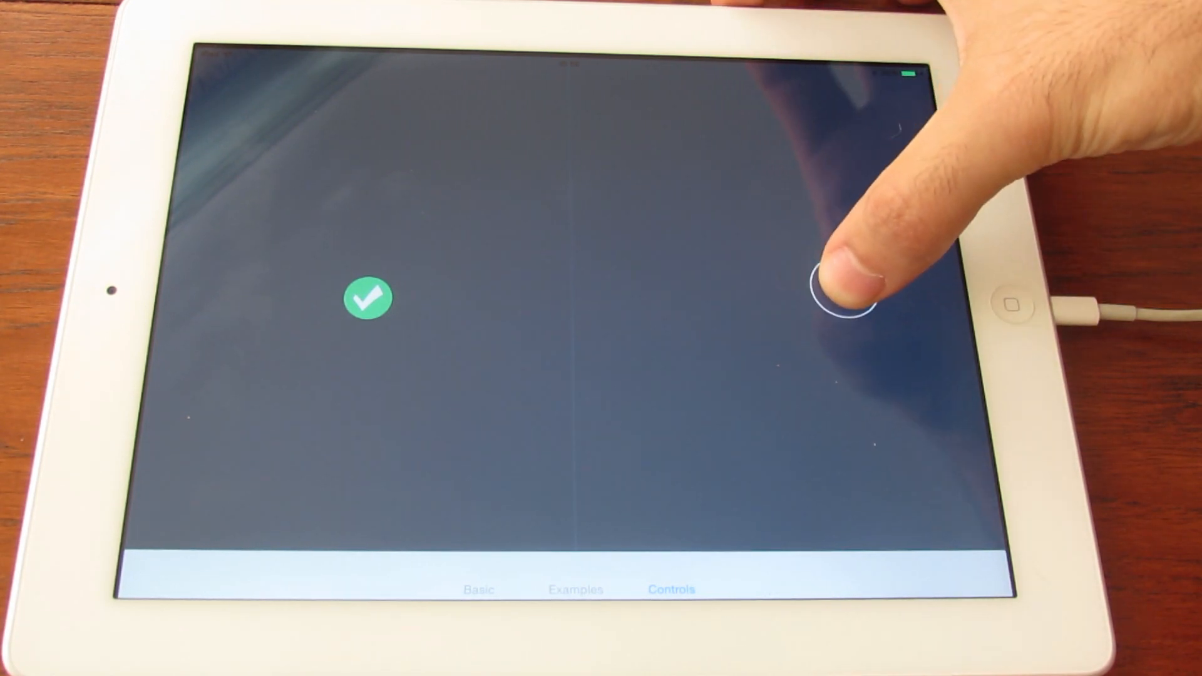
click(841, 299)
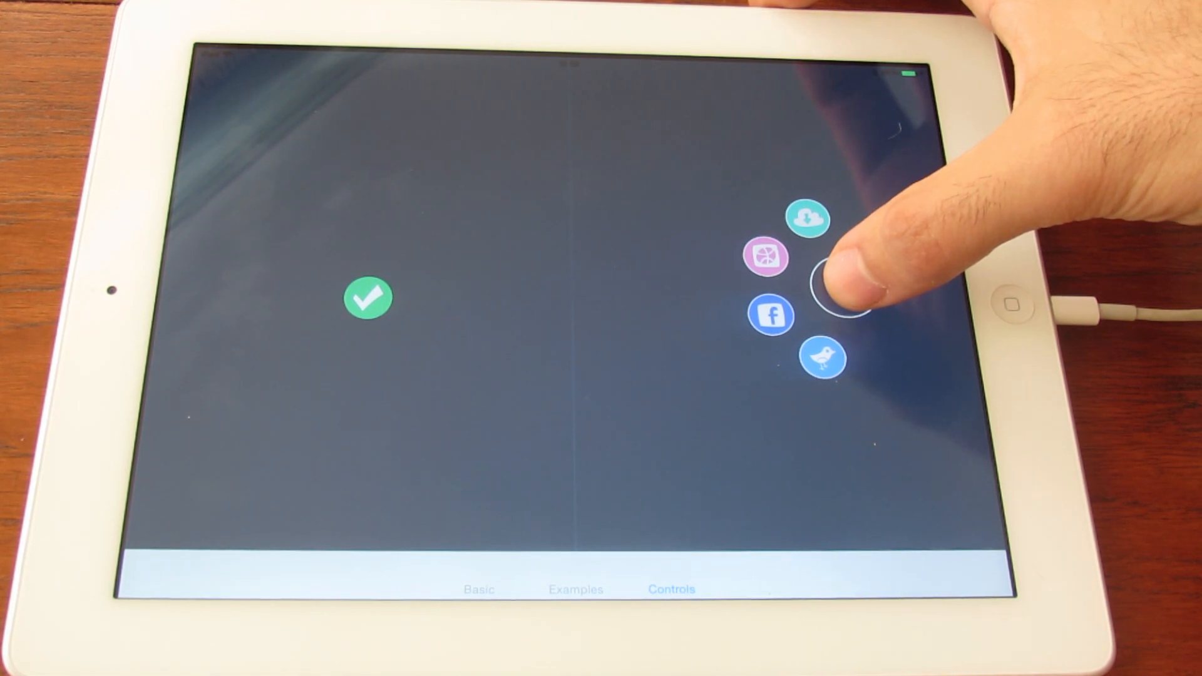
click(824, 298)
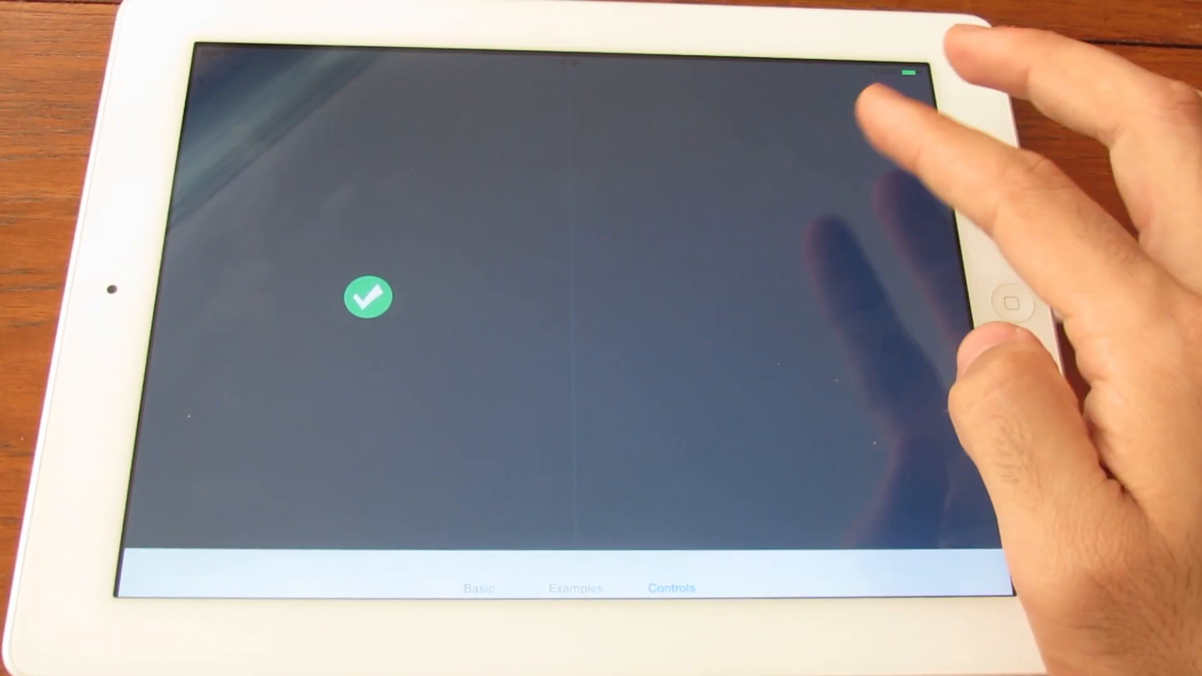
mouse_move(866, 268)
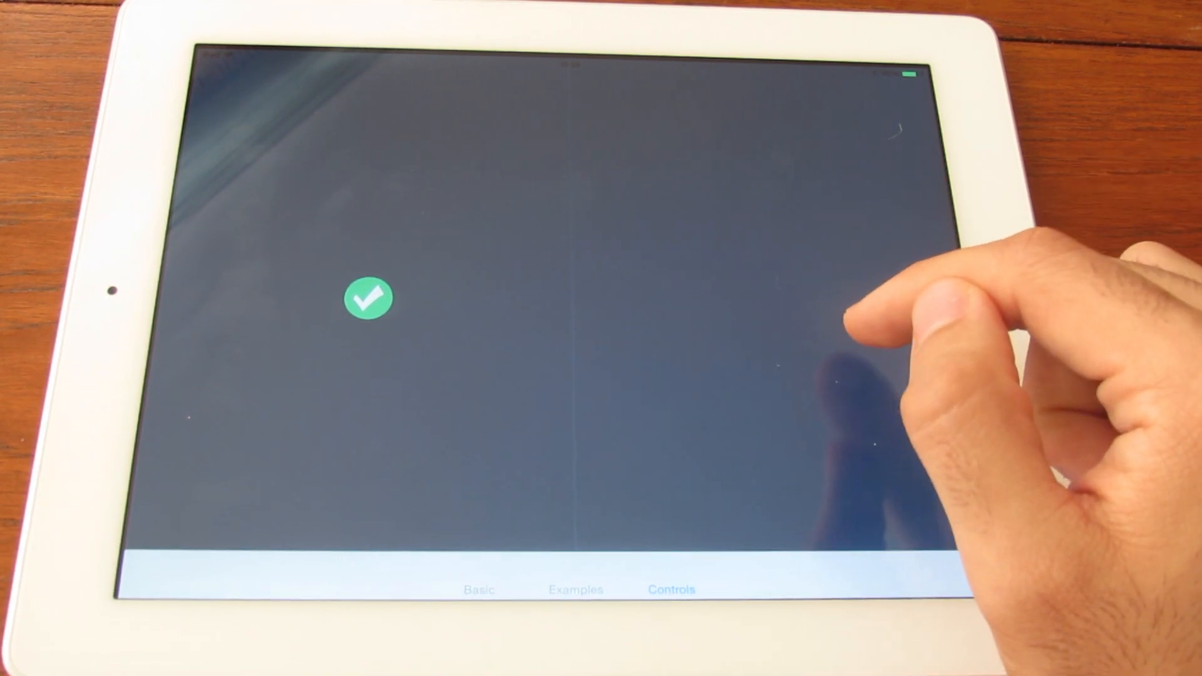
click(824, 353)
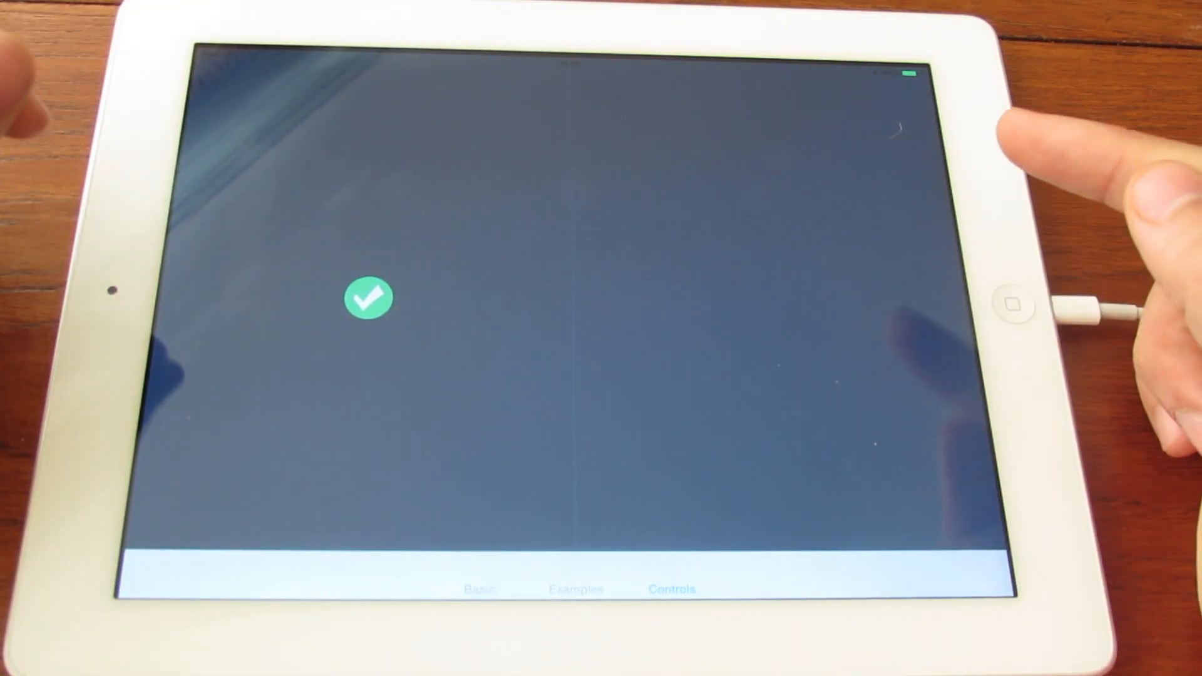
click(827, 321)
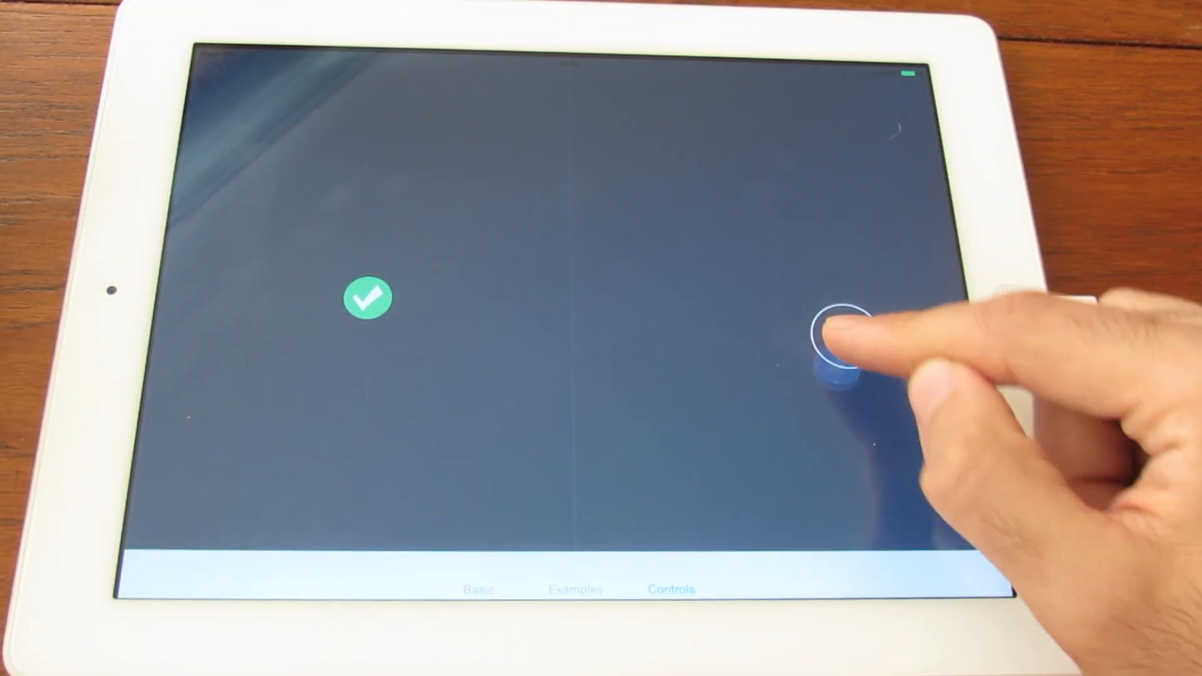
click(839, 340)
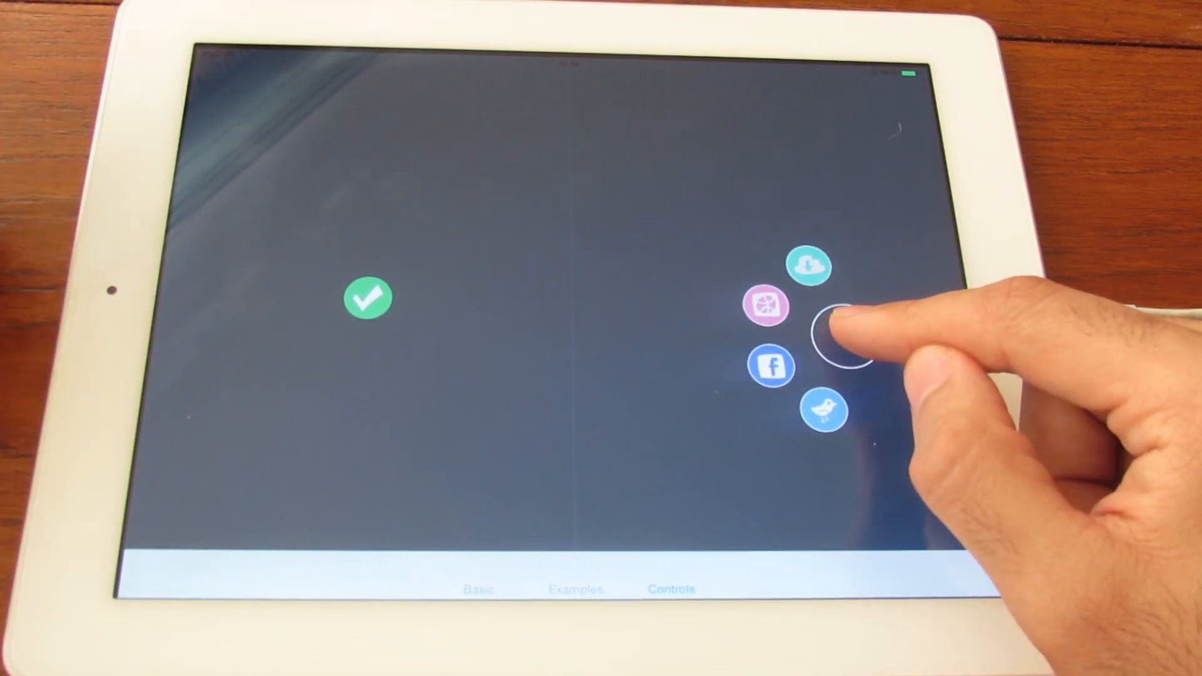
click(835, 341)
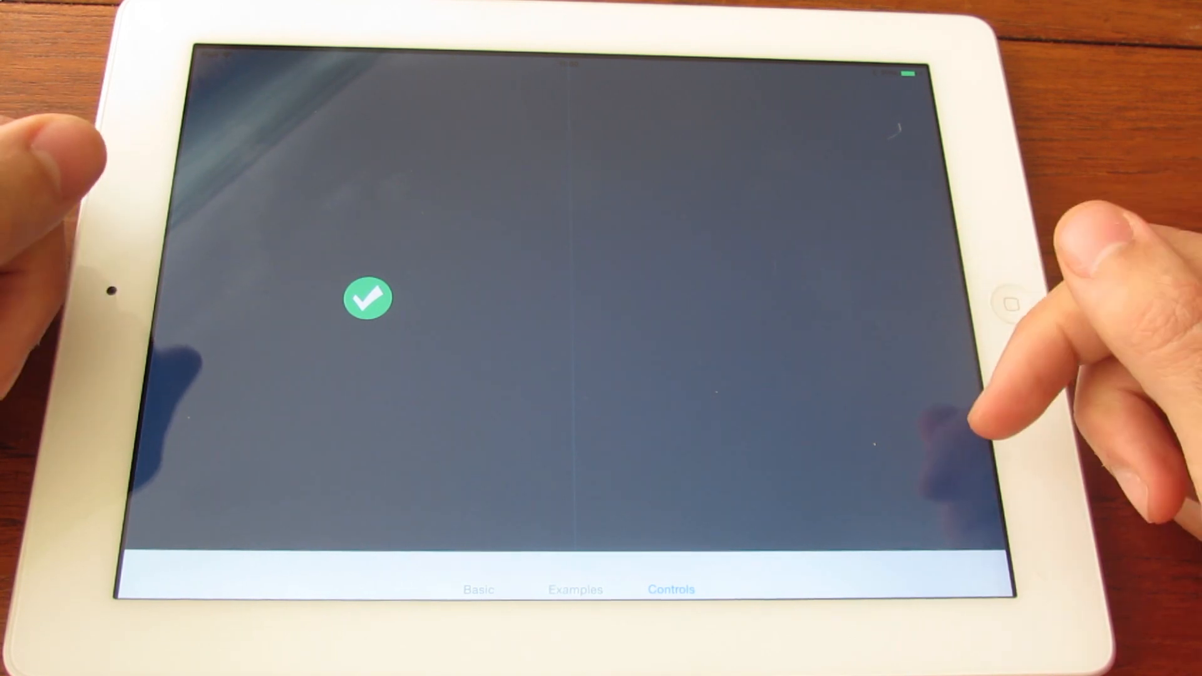
click(870, 333)
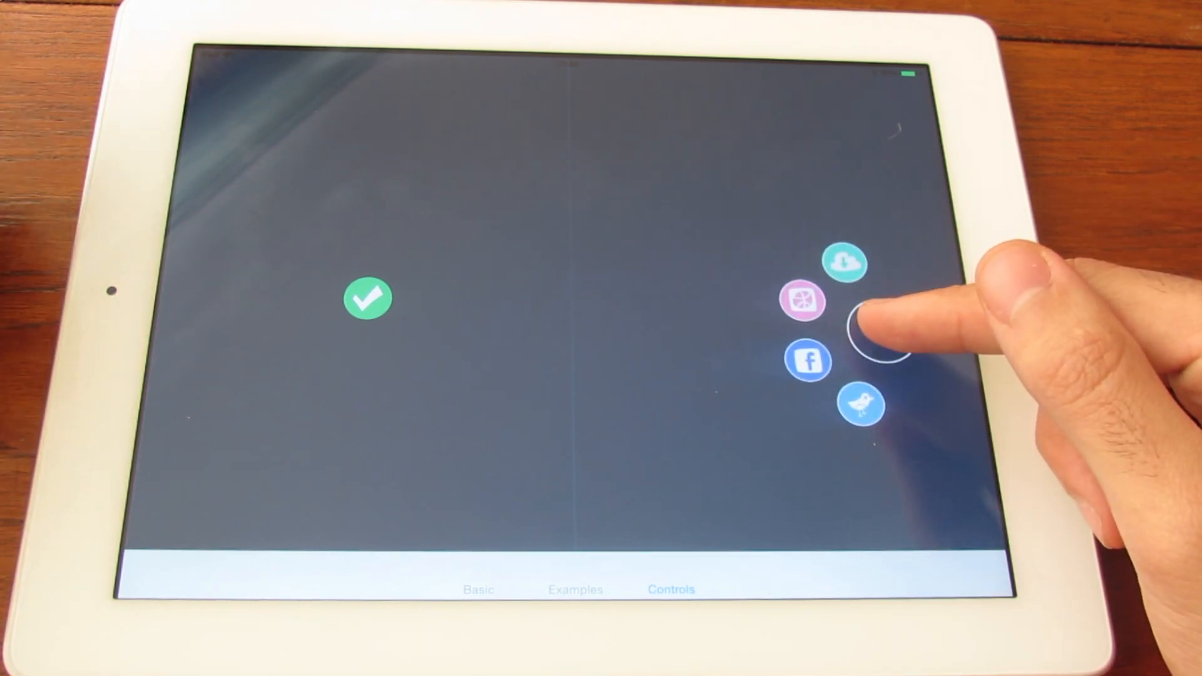
click(862, 341)
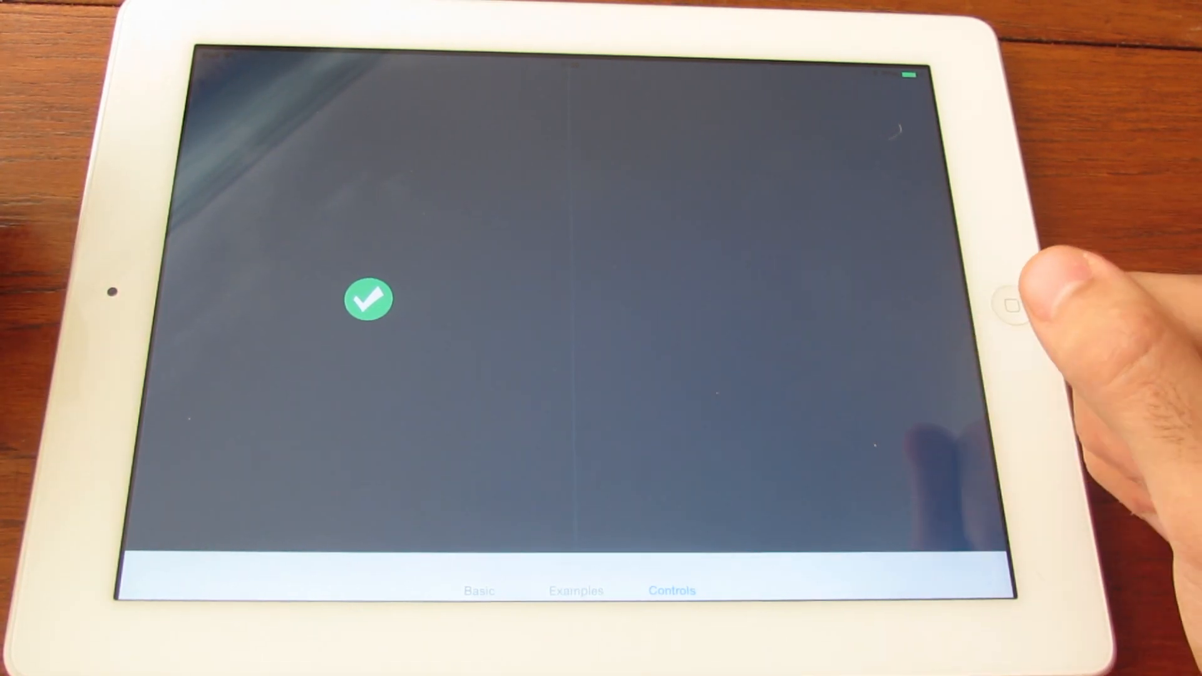